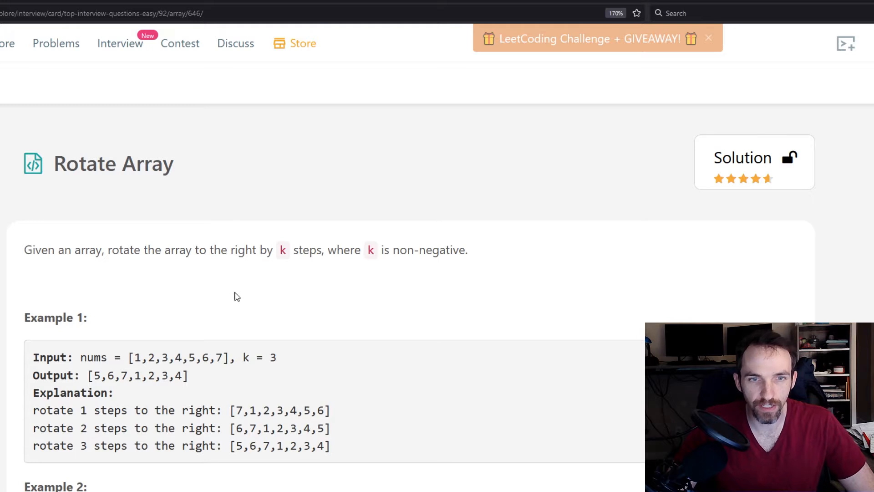
Review the Rotate Array description and examples, clearing the highlight on the input array.
{"action": "scroll", "scroll_direction": "down", "scroll_amount": 3}
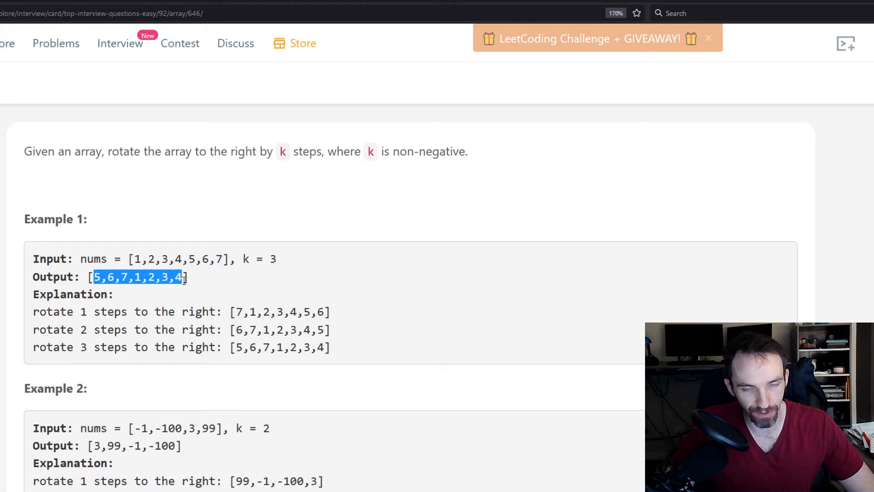
{"action": "scroll", "scroll_direction": "down", "scroll_amount": 3}
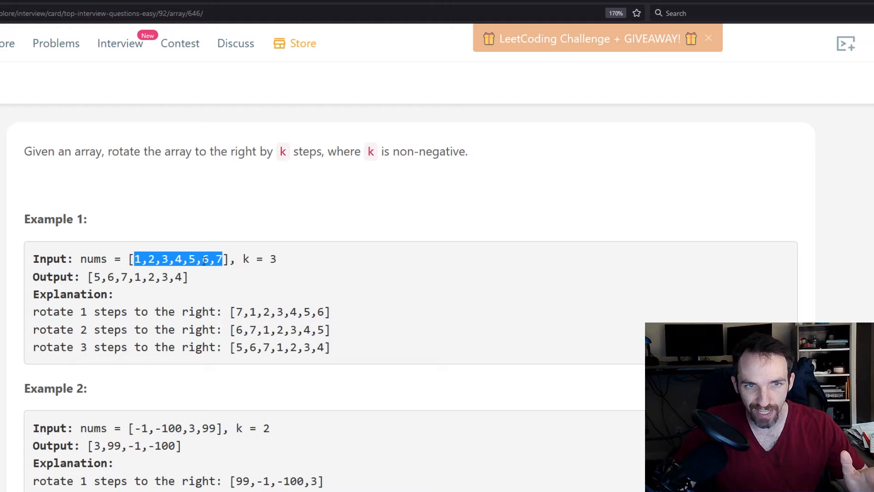
{"action": "mouse_move", "coordinate": [294, 265]}
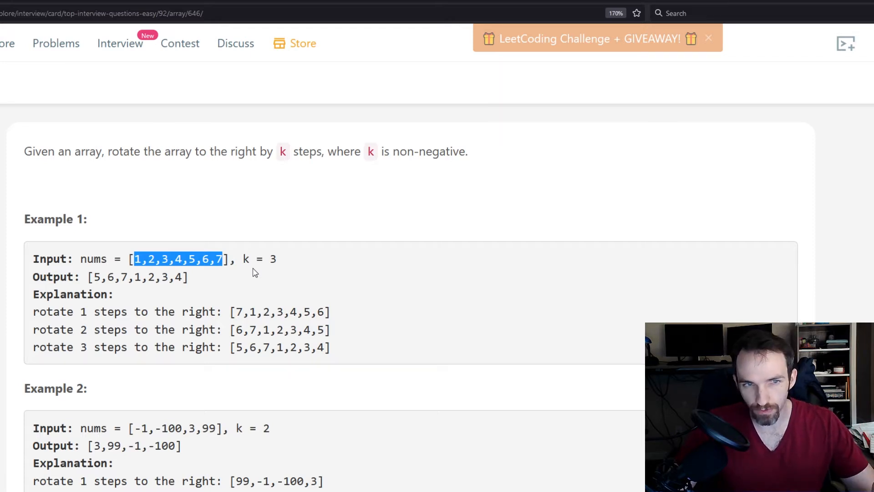
{"action": "mouse_move", "coordinate": [179, 273]}
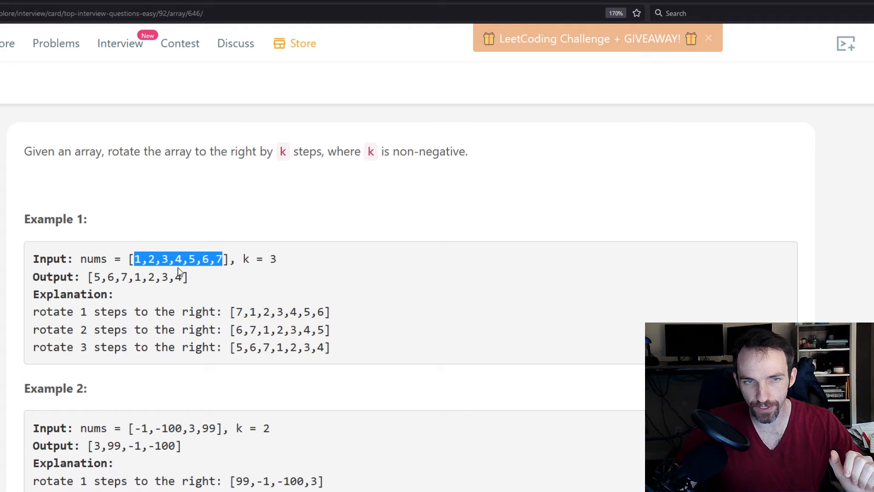
{"action": "mouse_move", "coordinate": [195, 277]}
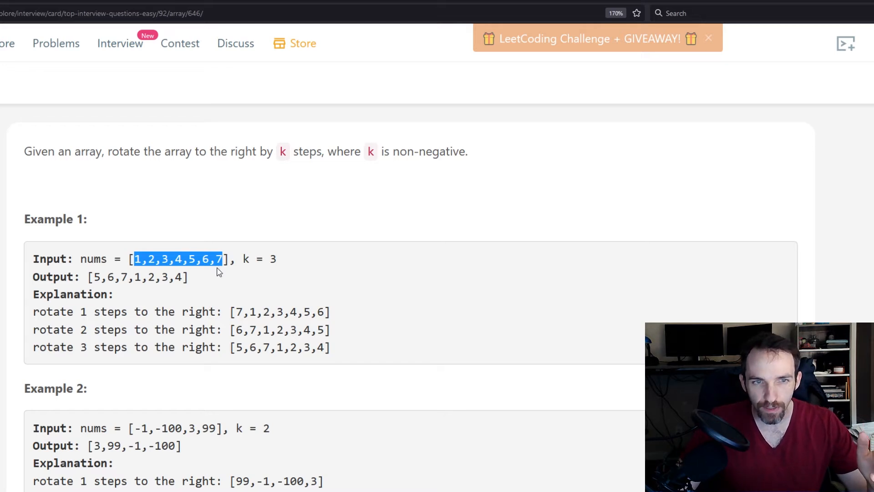
{"action": "left_click", "coordinate": [223, 267]}
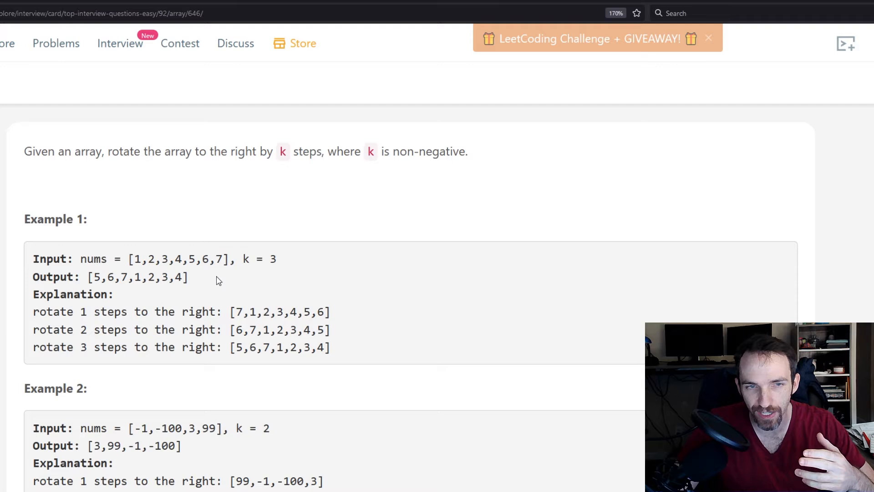
{"action": "mouse_move", "coordinate": [216, 286]}
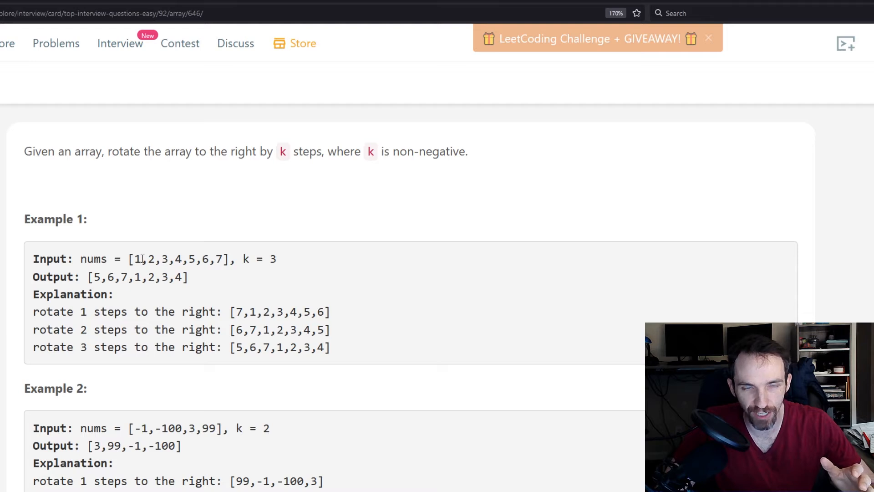
{"action": "scroll", "scroll_direction": "down", "scroll_amount": 3}
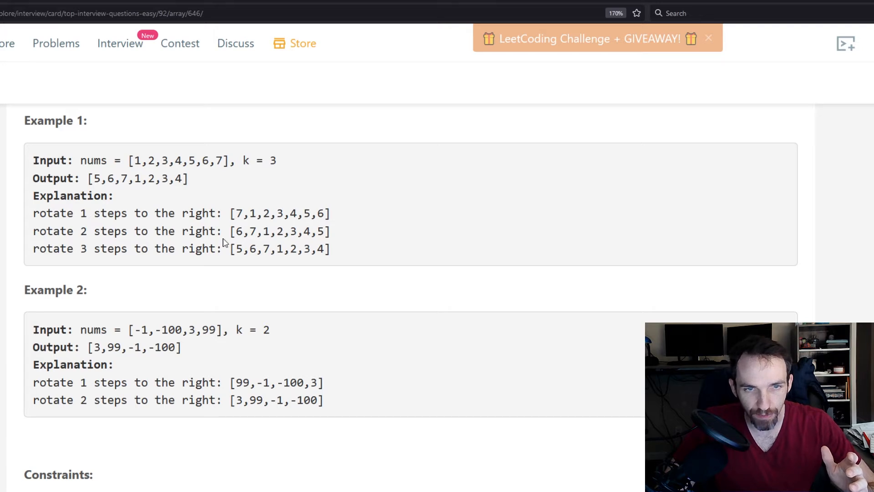
{"action": "mouse_move", "coordinate": [265, 260]}
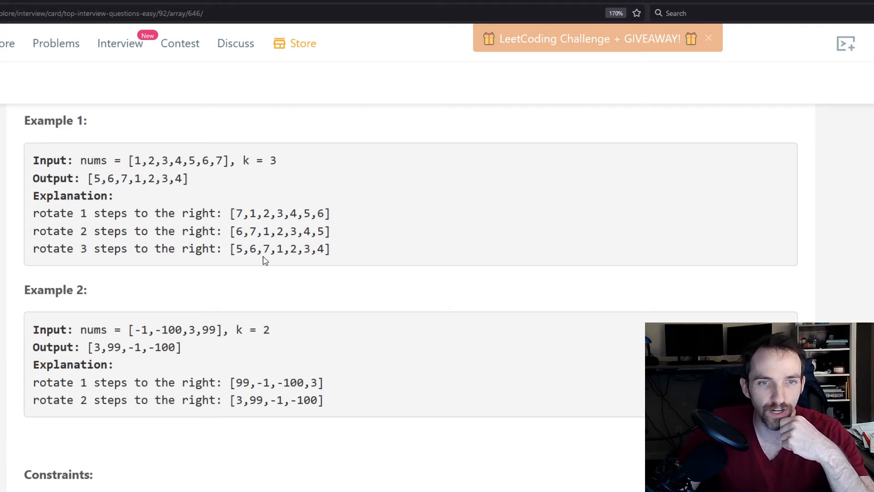
{"action": "scroll", "scroll_direction": "up", "scroll_amount": 3}
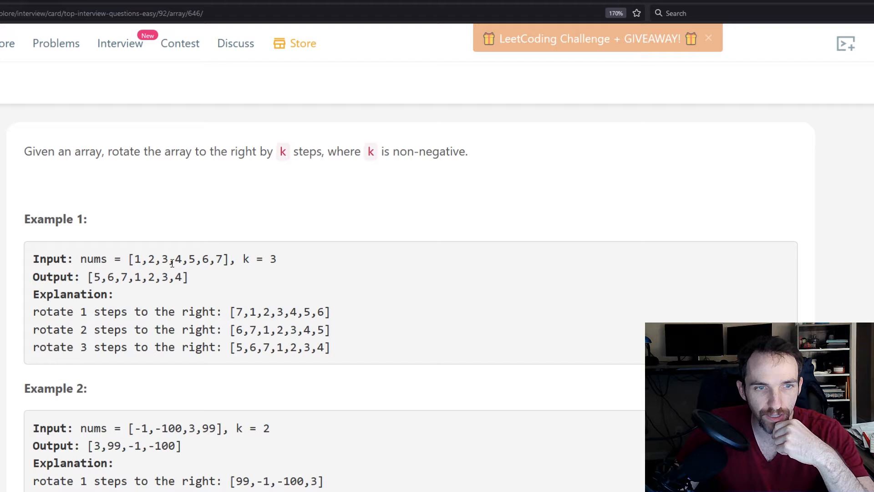
{"action": "scroll", "scroll_direction": "down", "scroll_amount": 3}
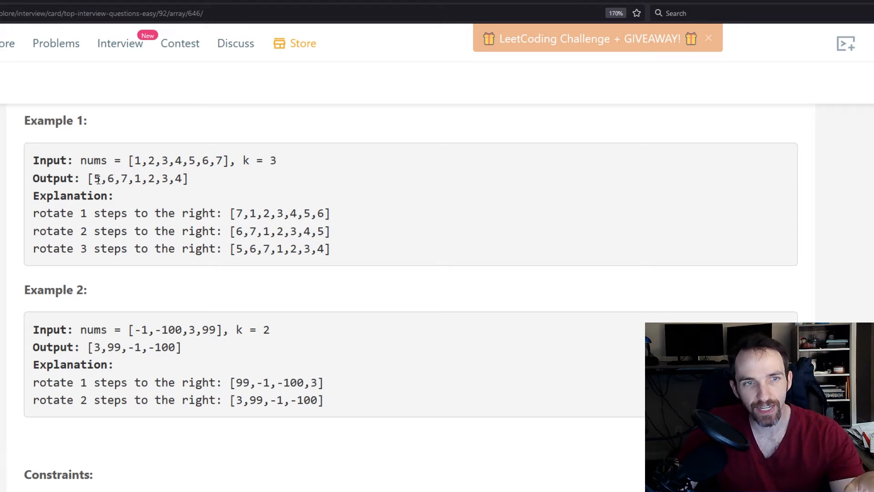
Highlight Example 1's expected output, then its trailing 1,2,3,4 portion.
{"action": "left_click_drag", "start_coordinate": [94, 179], "coordinate": [142, 178]}
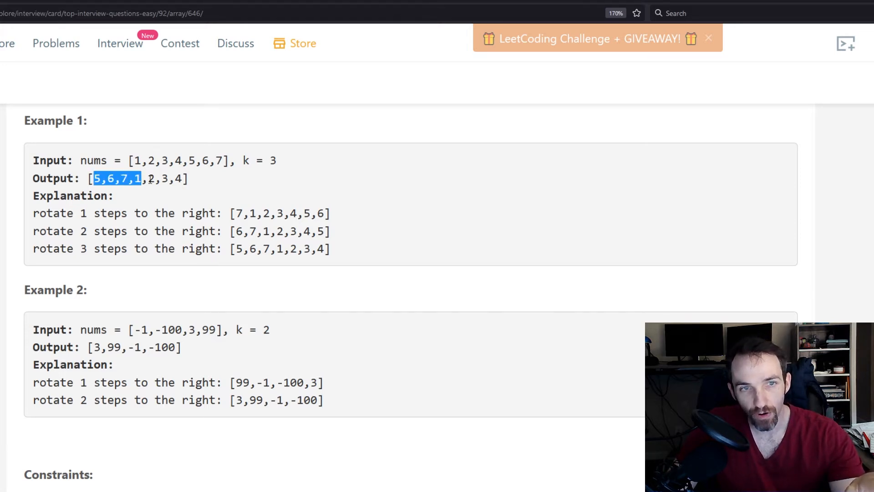
{"action": "left_click_drag", "start_coordinate": [142, 179], "coordinate": [187, 178]}
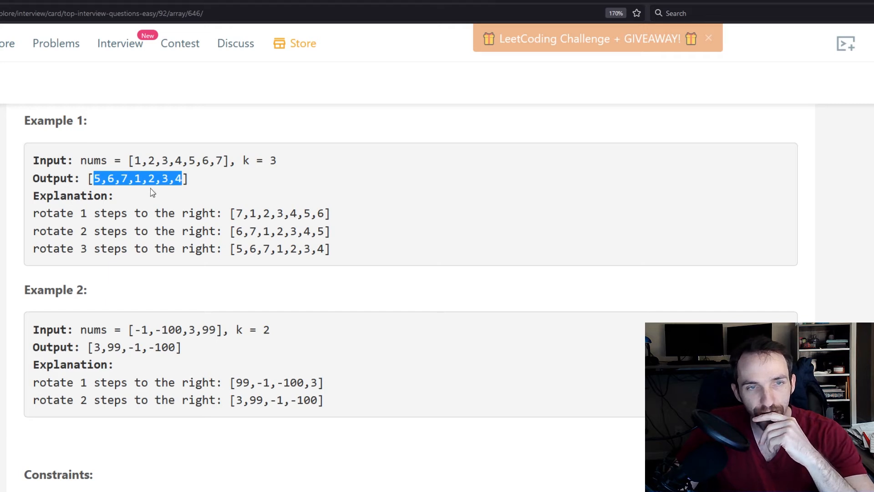
{"action": "mouse_move", "coordinate": [170, 190]}
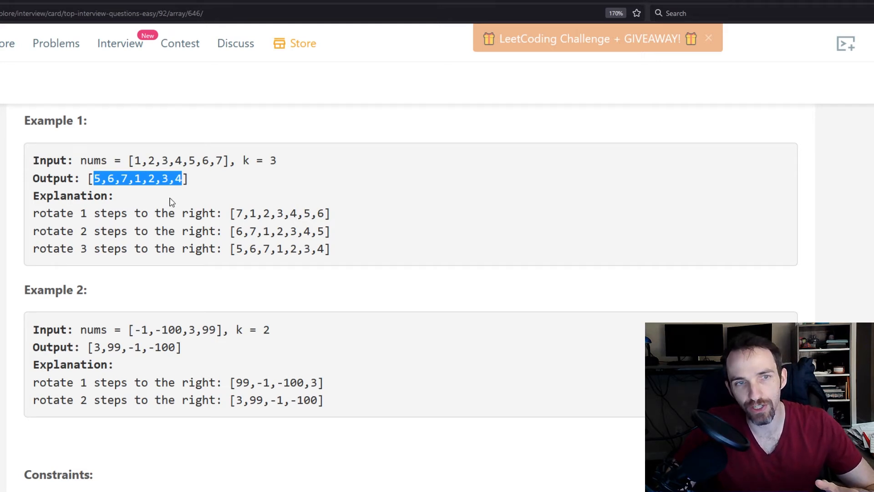
{"action": "mouse_move", "coordinate": [184, 194]}
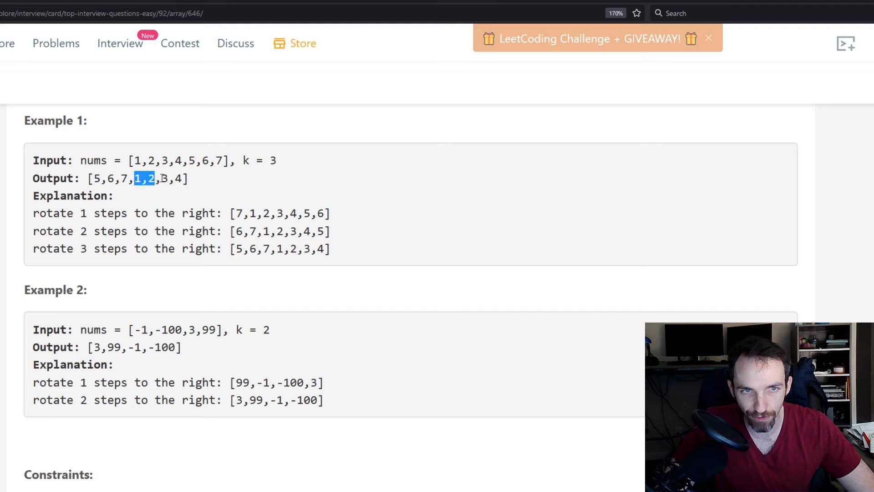
{"action": "left_click_drag", "start_coordinate": [156, 179], "coordinate": [190, 179]}
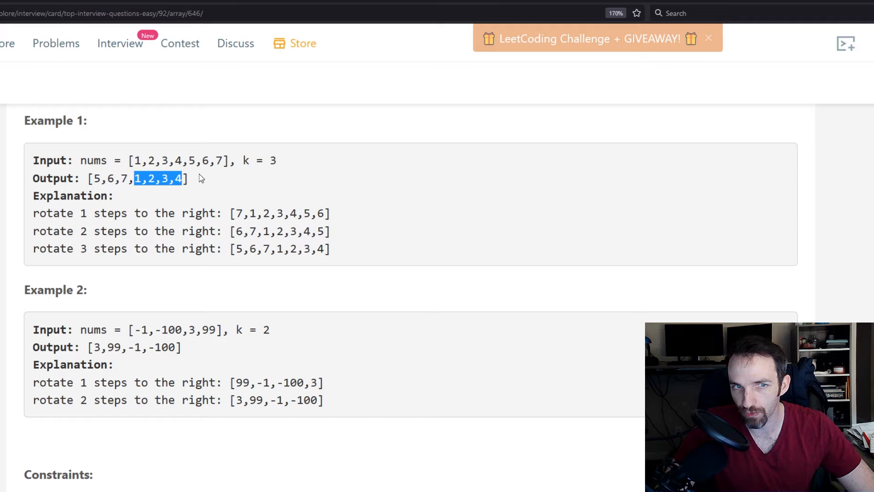
Scroll past the constraints, follow-up and hints to the Java code editor.
{"action": "scroll", "scroll_direction": "down", "scroll_amount": 3}
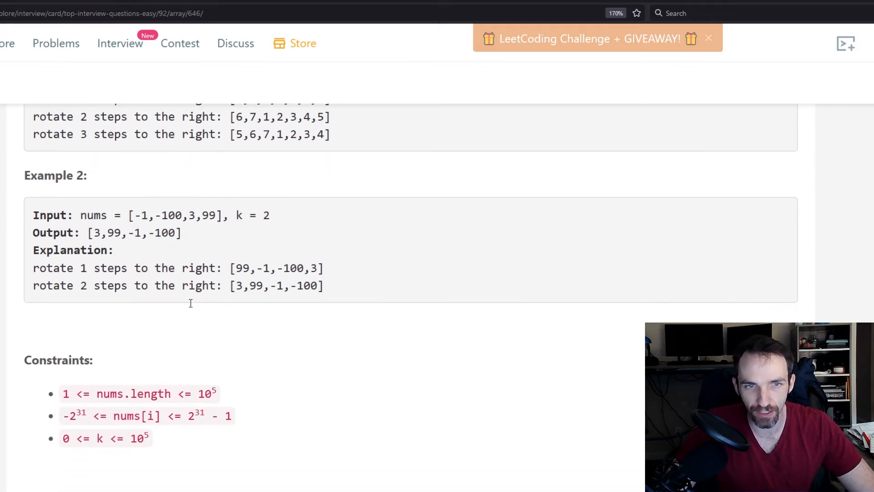
{"action": "scroll", "scroll_direction": "down", "scroll_amount": 3}
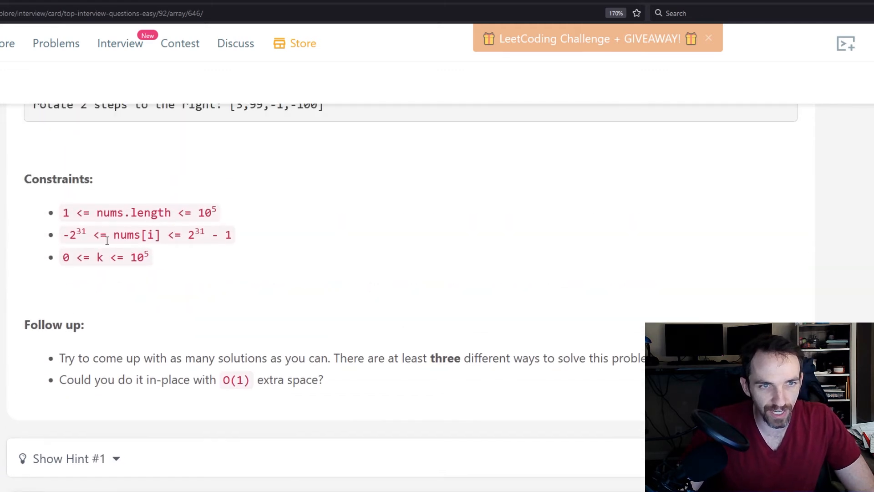
{"action": "scroll", "scroll_direction": "down", "scroll_amount": 3}
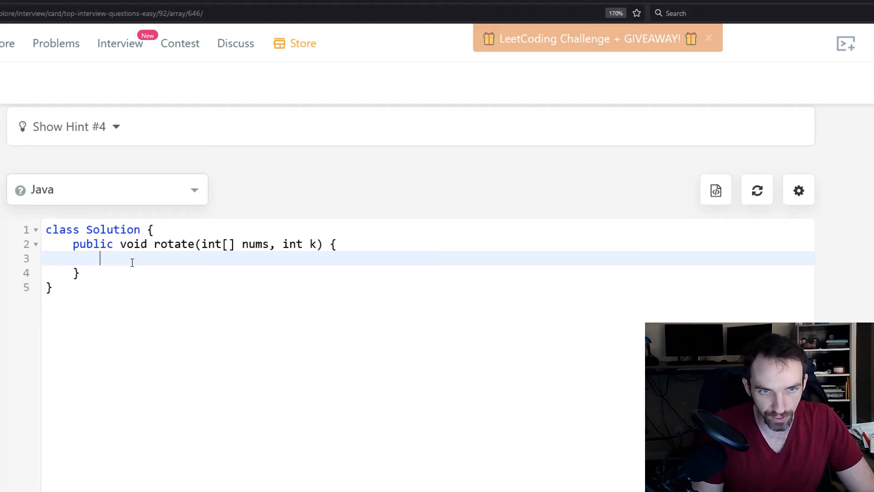
Begin rotate with k = k % nums.length; to reduce k modulo the array length.
{"action": "type", "text": "k"}
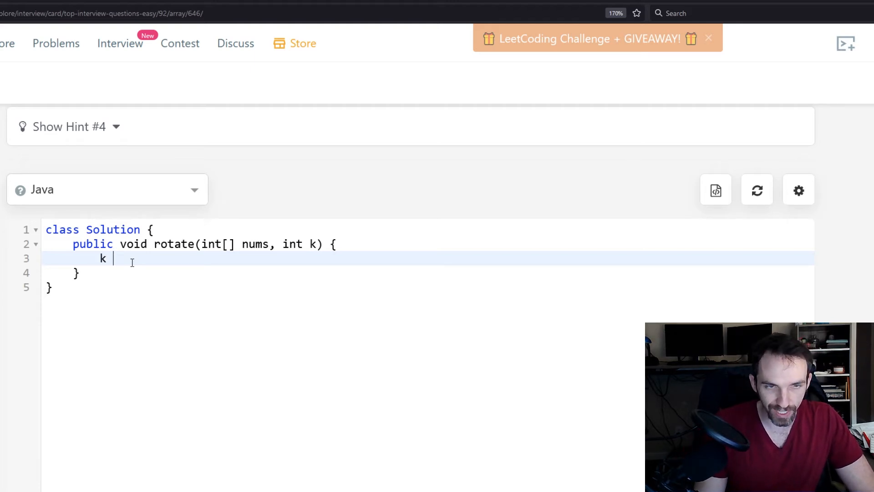
{"action": "type", "text": "= k"}
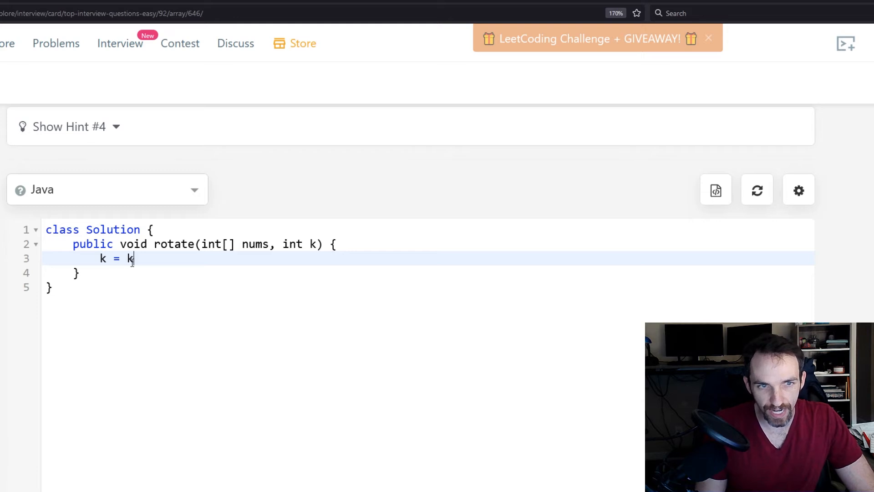
{"action": "type", "text": "%"}
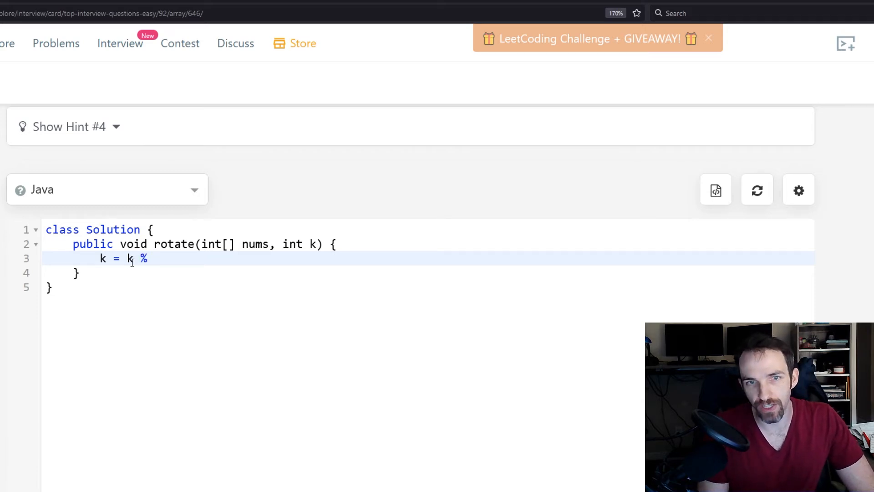
{"action": "type", "text": "n"}
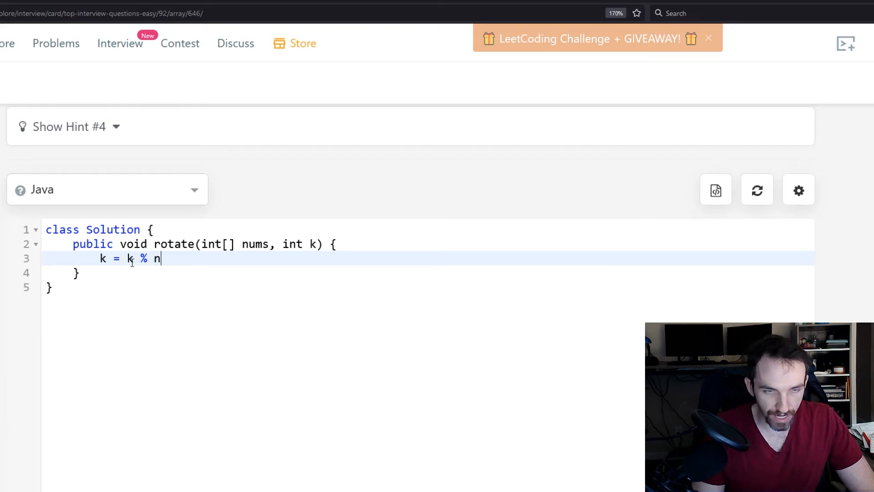
{"action": "type", "text": "ums.length"}
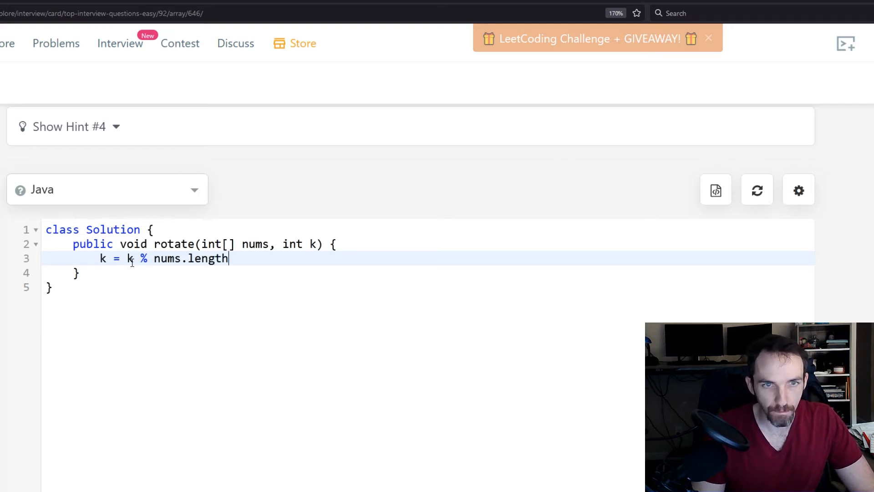
{"action": "type", "text": ";"}
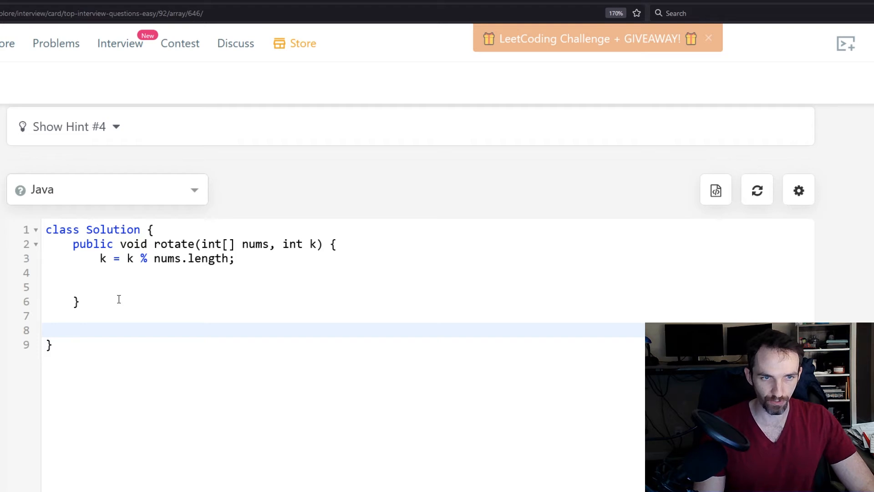
Declare the helper void reverse(int[] arr, int start, int end) {.
{"action": "type", "text": "void"}
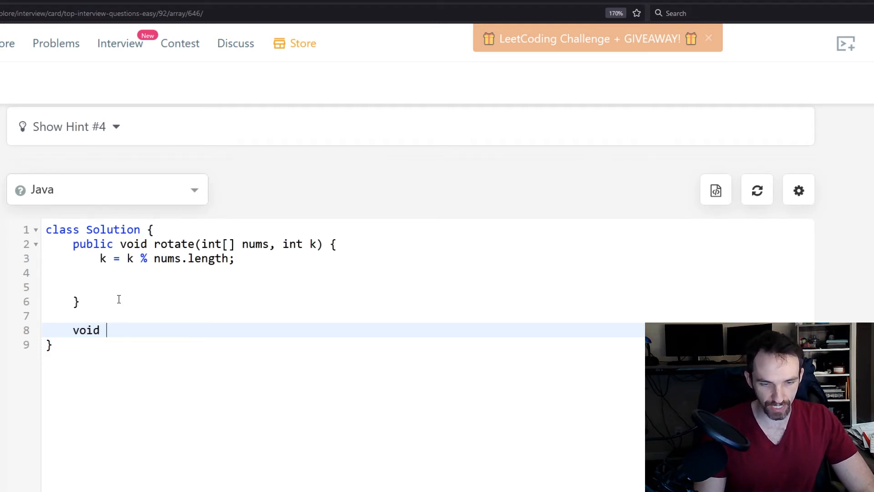
{"action": "type", "text": "reverse()"}
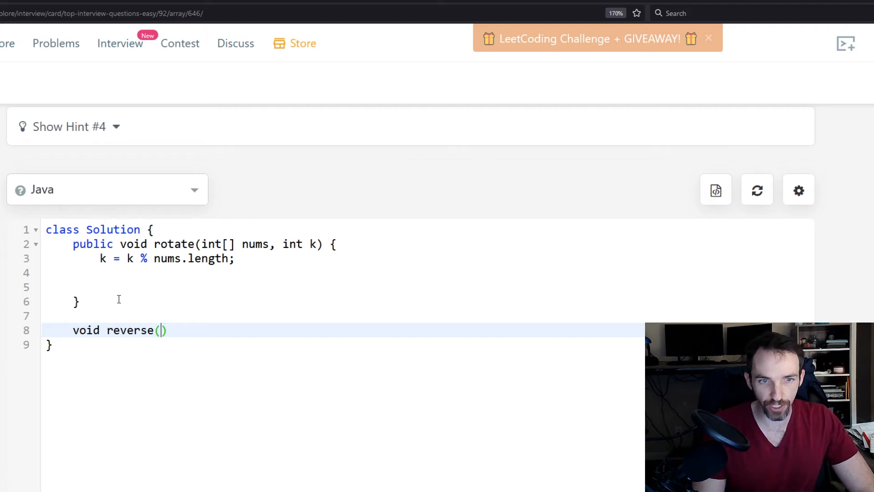
{"action": "type", "text": "int[]"}
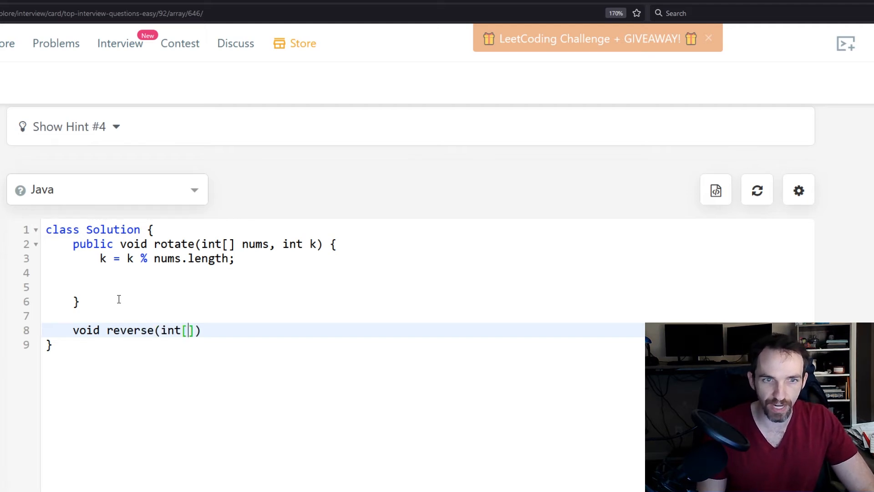
{"action": "type", "text": "arr"}
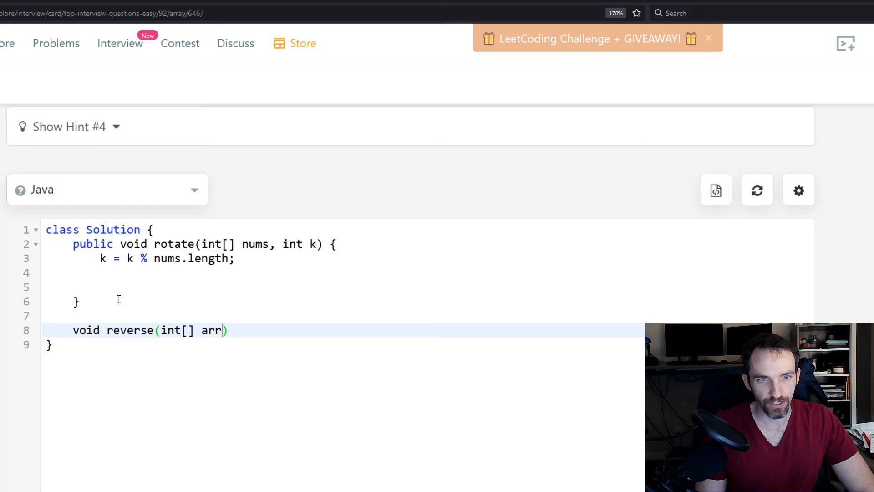
{"action": "type", "text": ", i"}
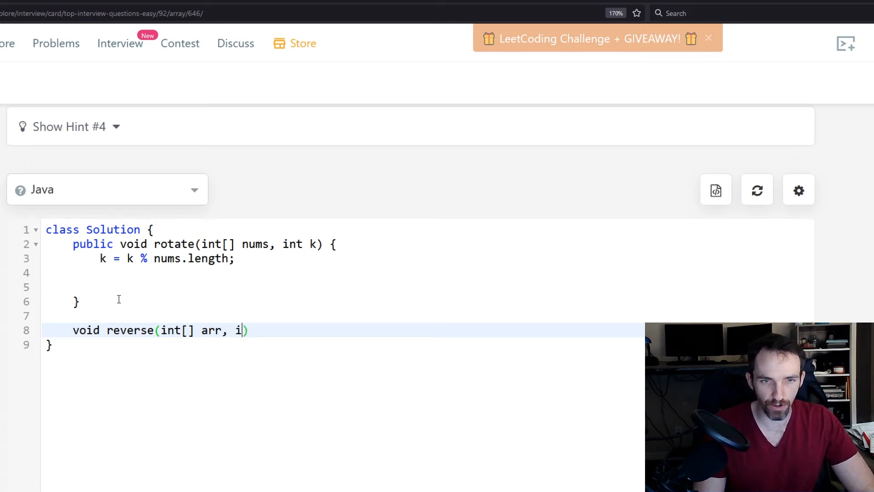
{"action": "type", "text": "nt start, int"}
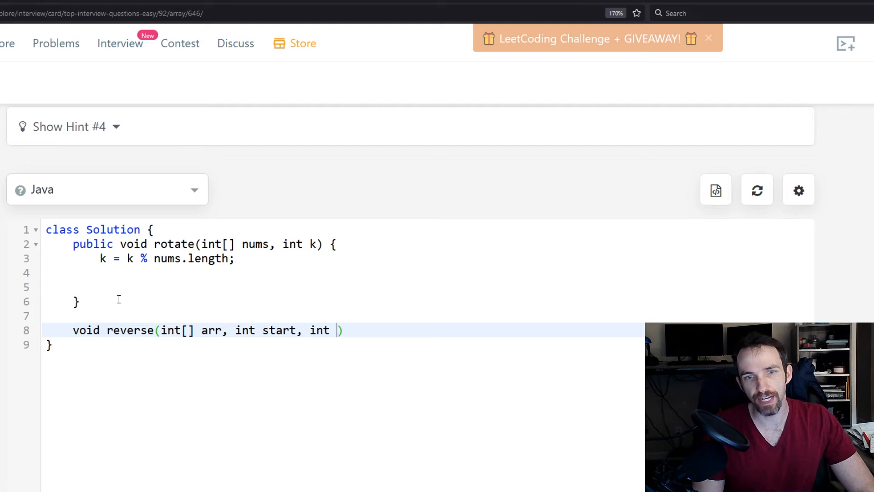
{"action": "type", "text": "end) {"}
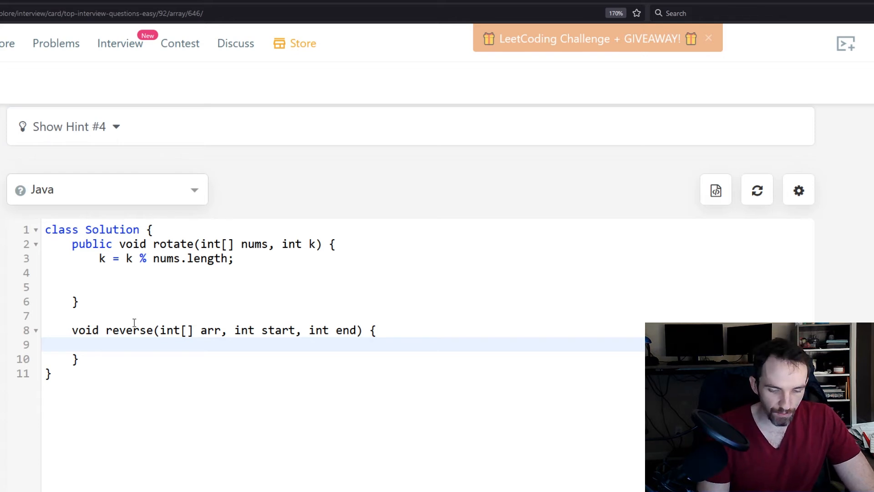
Add a while(start < end) { loop and begin int temp inside it.
{"action": "type", "text": "w"}
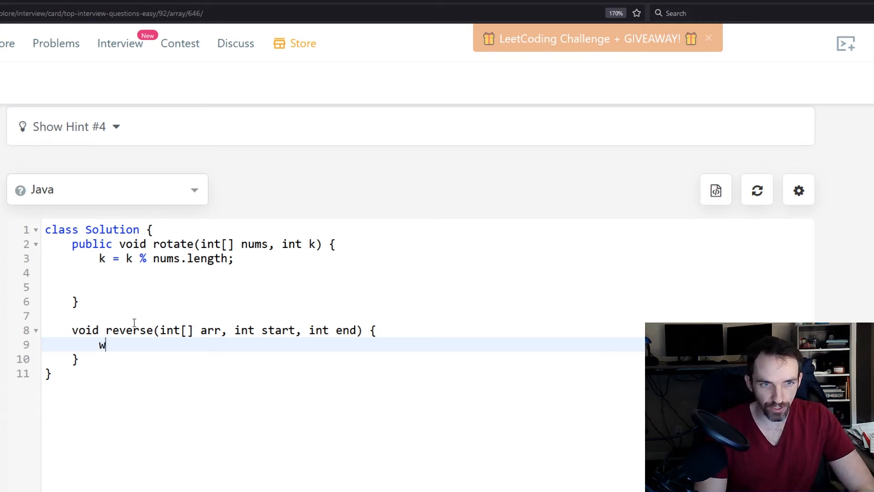
{"action": "type", "text": "hile()"}
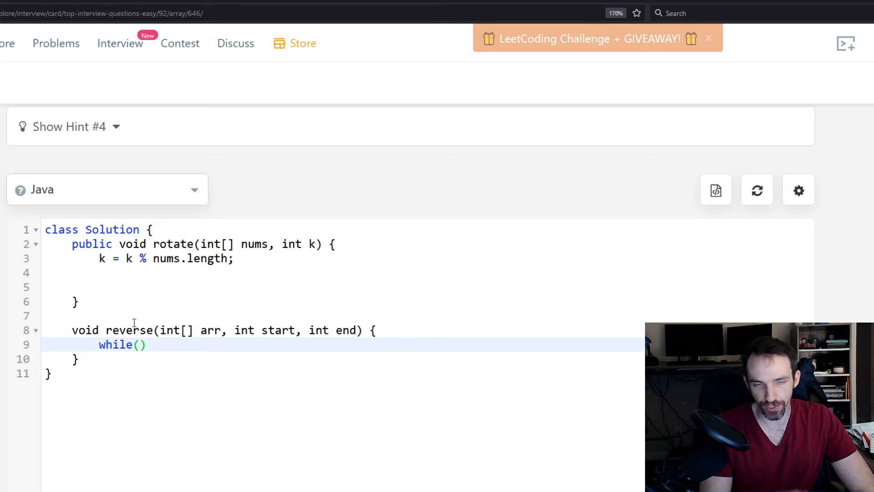
{"action": "type", "text": "start"}
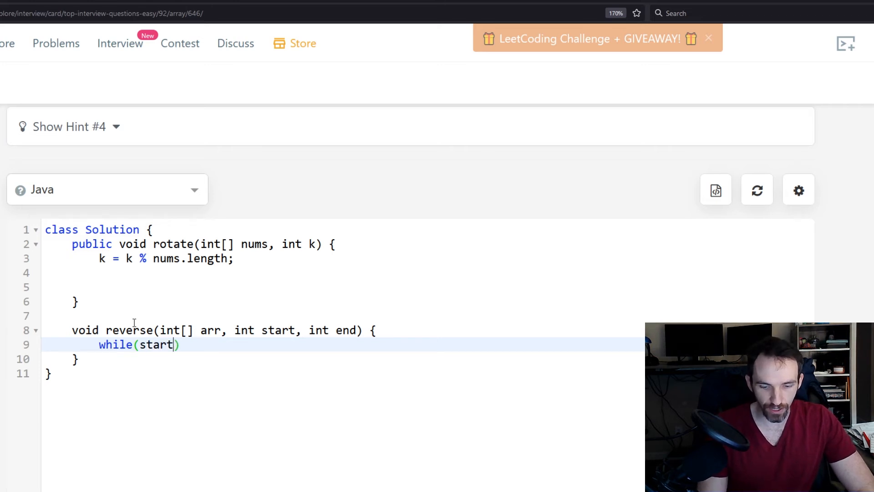
{"action": "type", "text": "< end)"}
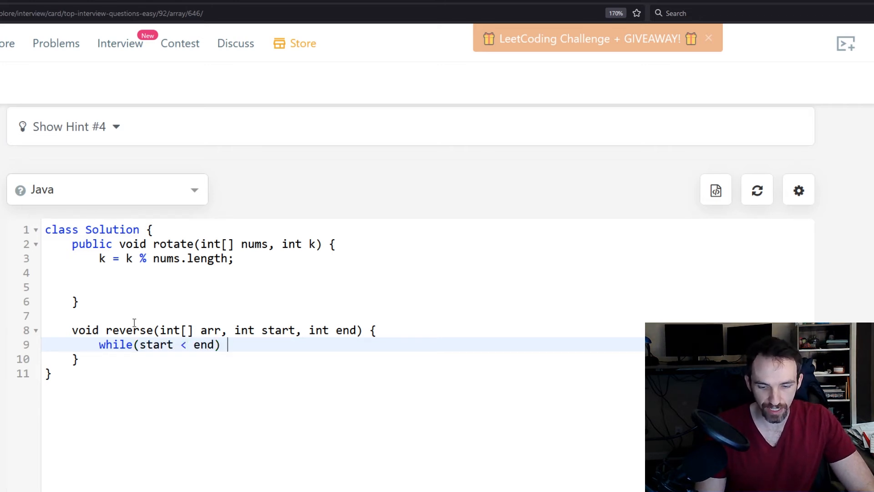
{"action": "type", "text": "{"}
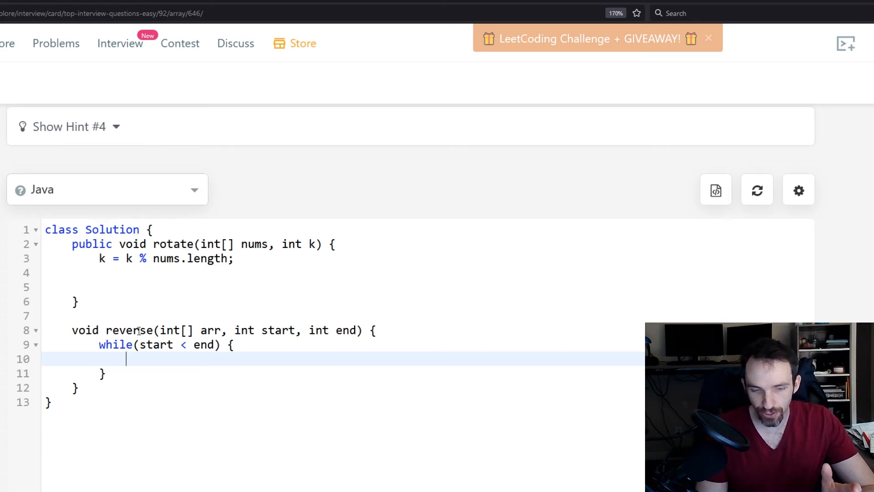
{"action": "type", "text": "int temp = arr"}
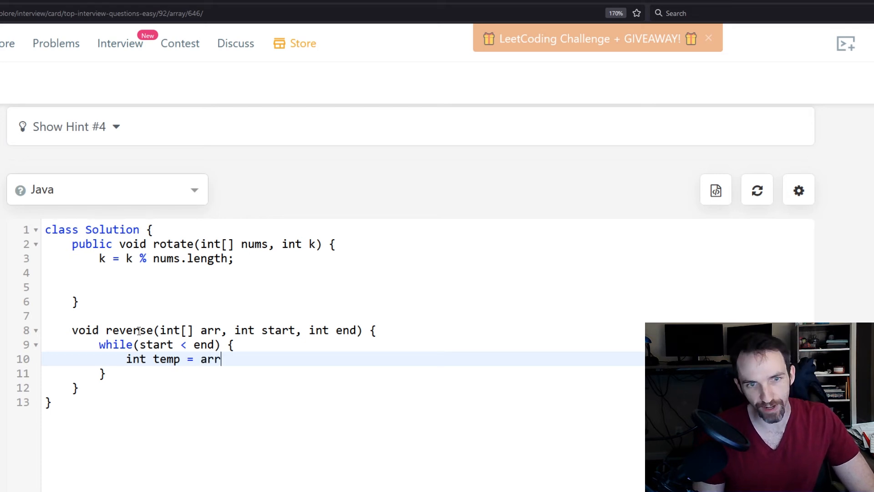
Swap the elements: temp = arr[start]; arr[start] = arr[end]; arr[end] = temp;.
{"action": "type", "text": "[start]"}
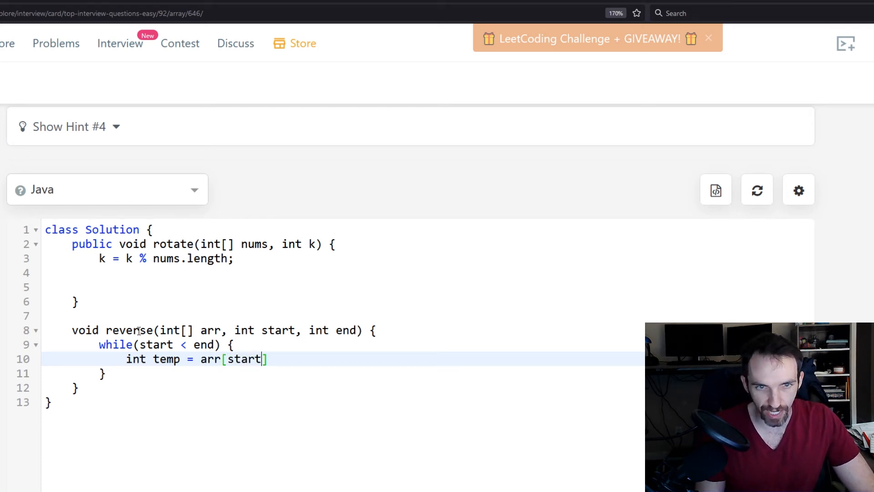
{"action": "key", "text": "Enter"}
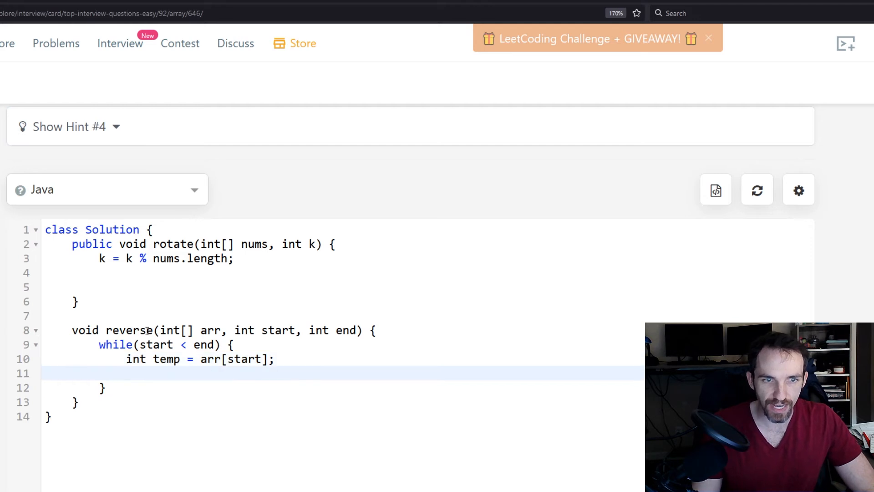
{"action": "double_click", "coordinate": [237, 359]}
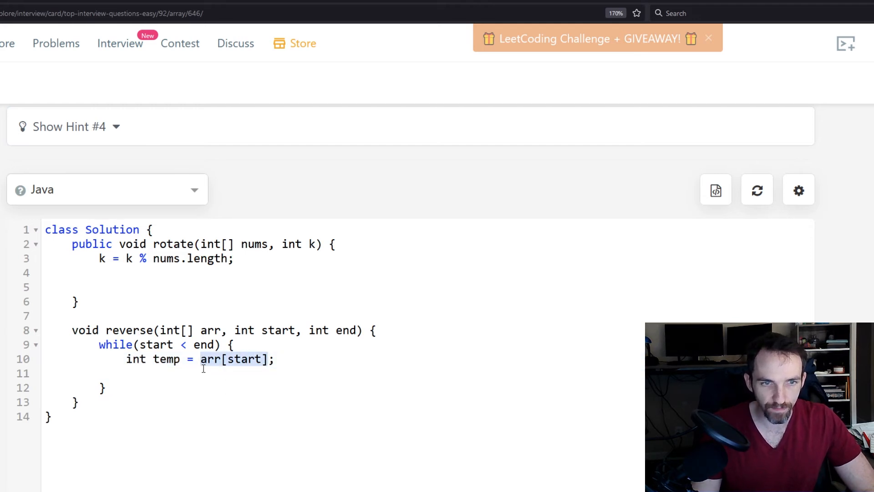
{"action": "type", "text": "arr[start] = arr[start]"}
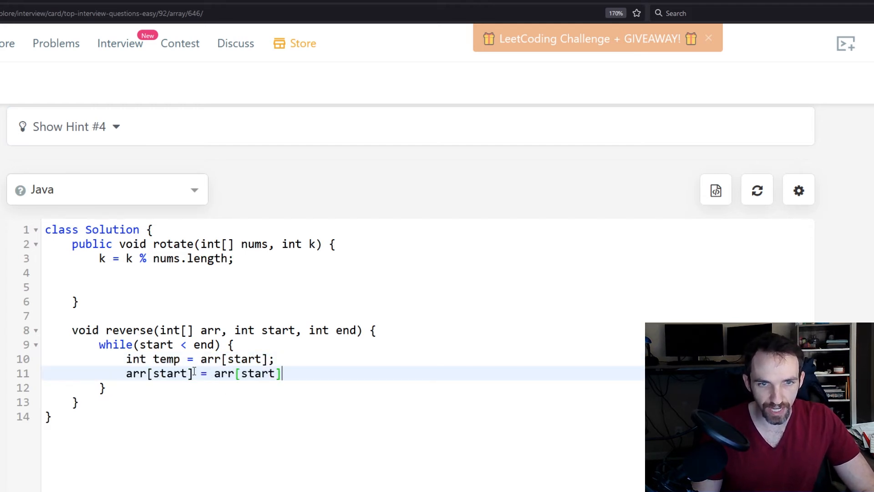
{"action": "type", "text": "end"}
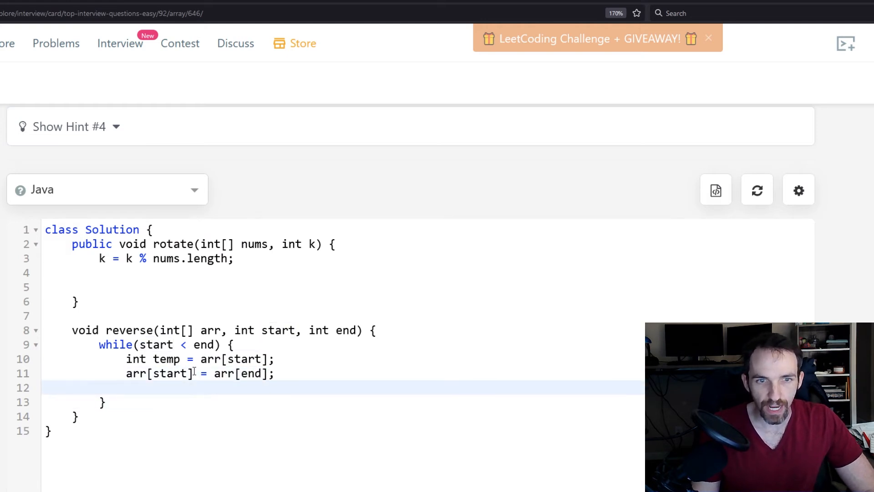
{"action": "type", "text": "arr[start]"}
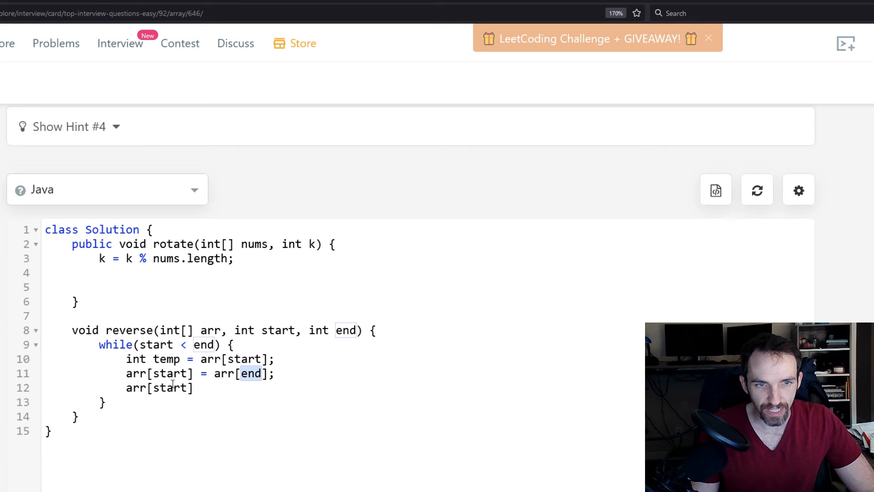
{"action": "type", "text": "end"}
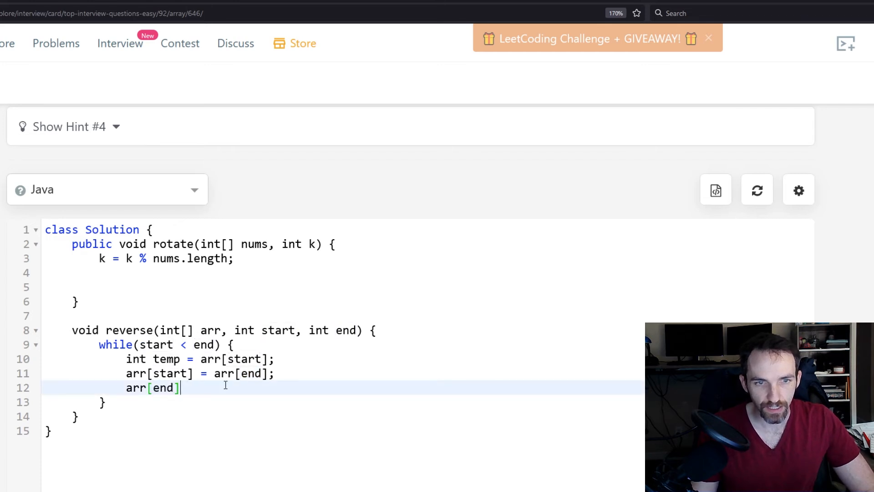
{"action": "type", "text": "= temp"}
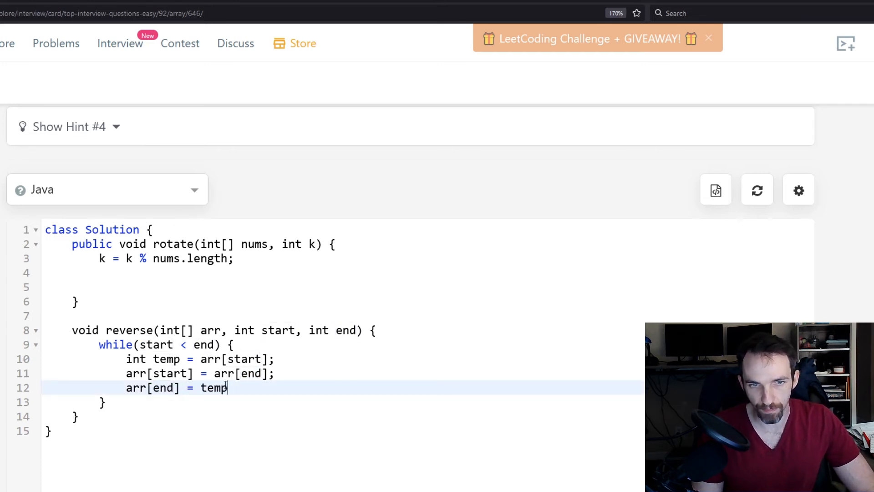
{"action": "type", "text": ";"}
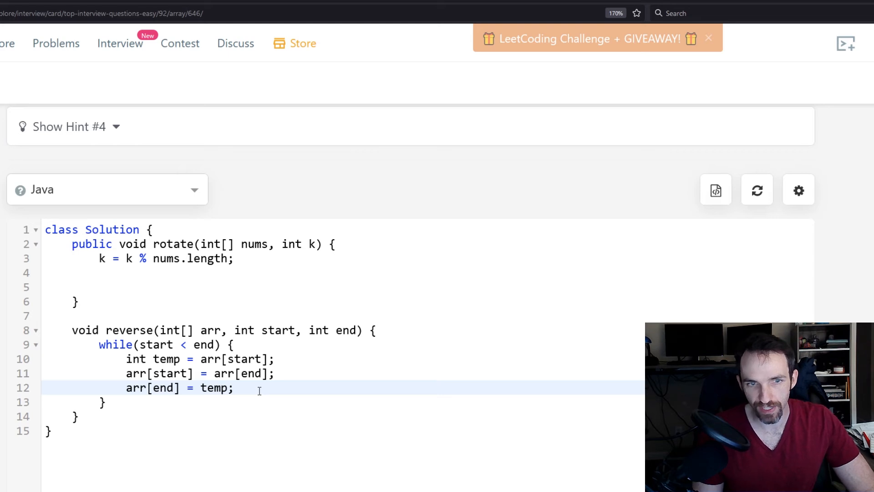
Advance the pointers with start++; and end--; to finish the loop body.
{"action": "type", "text": "start"}
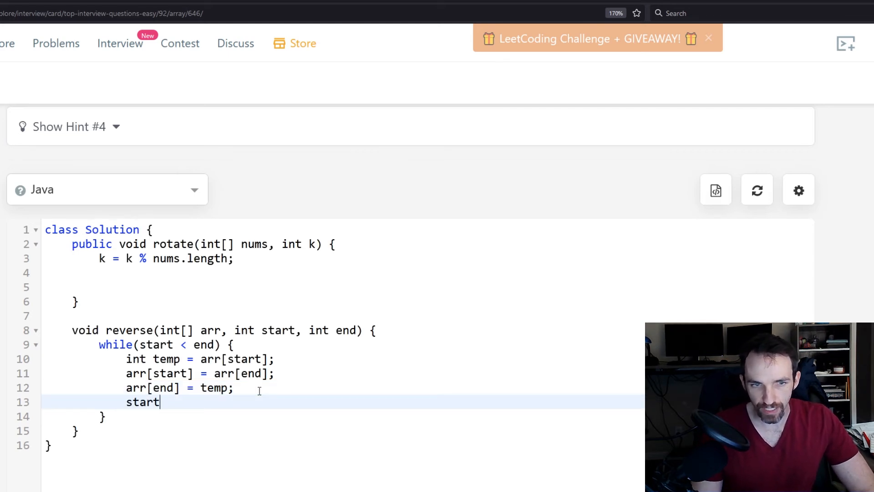
{"action": "type", "text": "++;"}
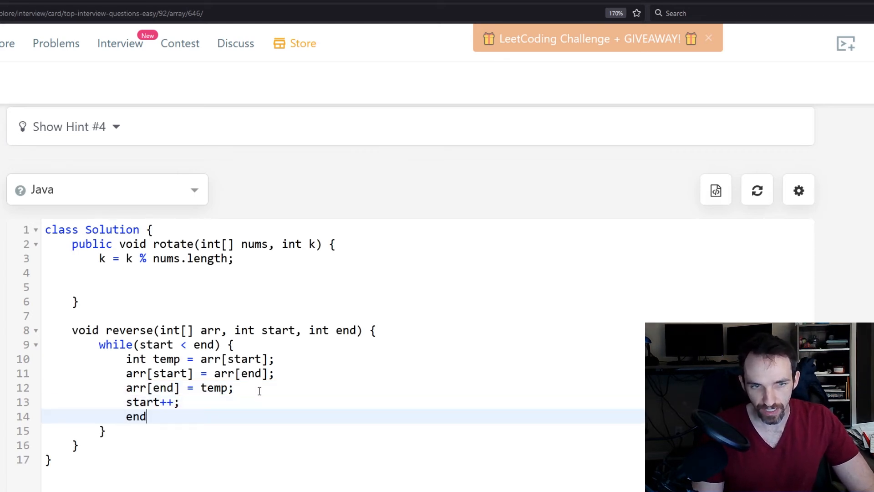
{"action": "type", "text": "--;"}
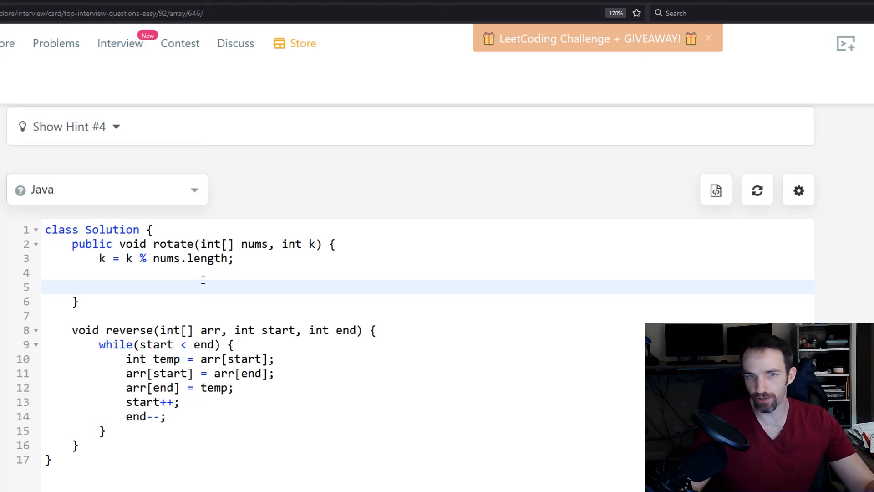
Call reverse(nums, 0, nums.length - 1); in rotate to reverse the whole array.
{"action": "type", "text": "re"}
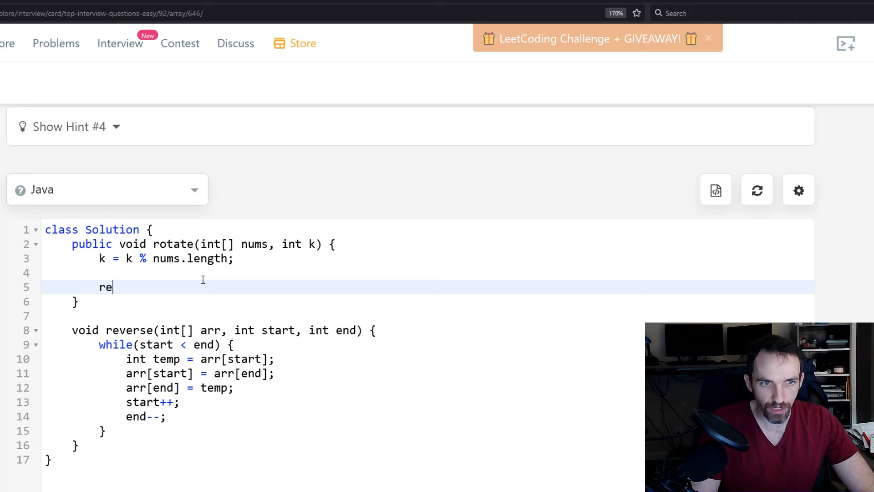
{"action": "type", "text": "verse"}
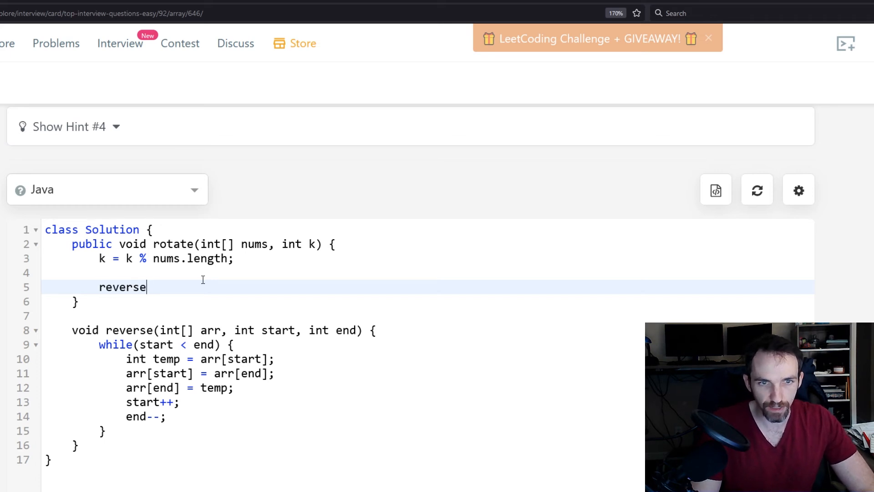
{"action": "type", "text": "(nu"}
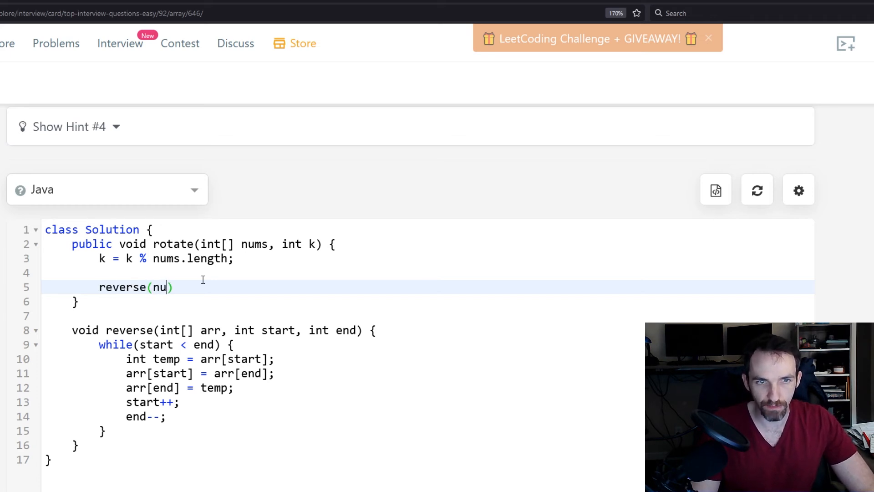
{"action": "type", "text": "ms, 0,"}
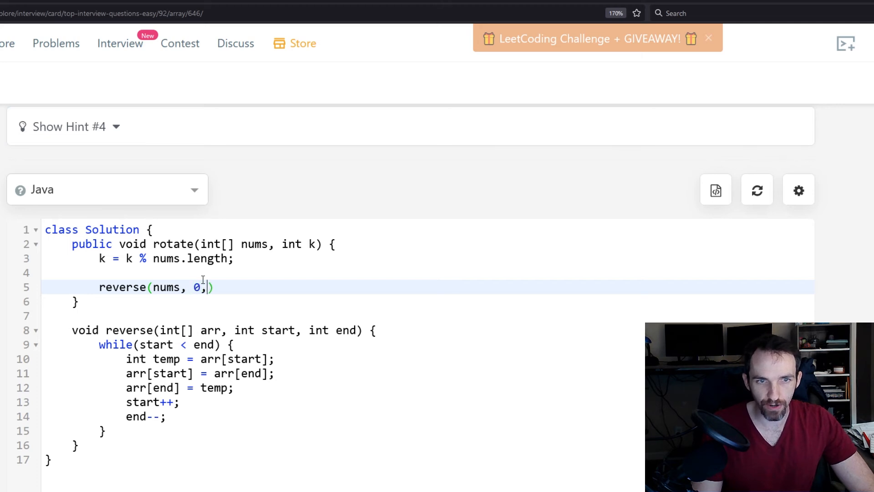
{"action": "type", "text": "nums.le"}
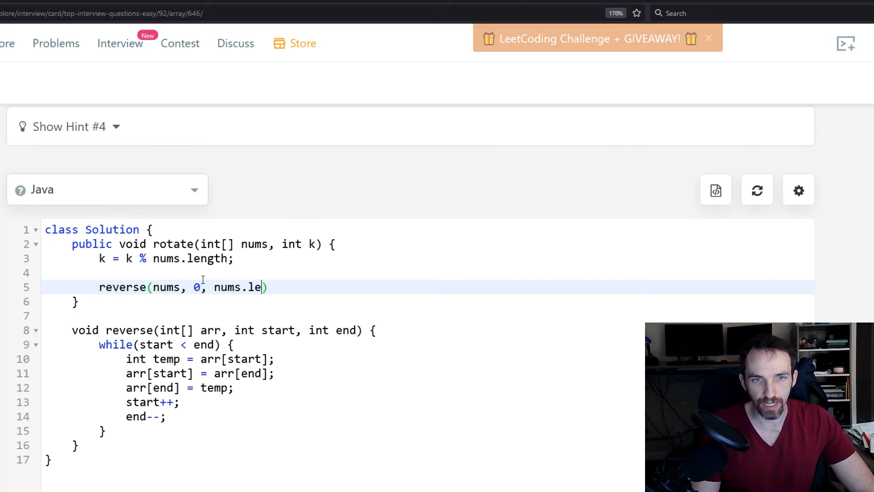
{"action": "type", "text": "ngth -1"}
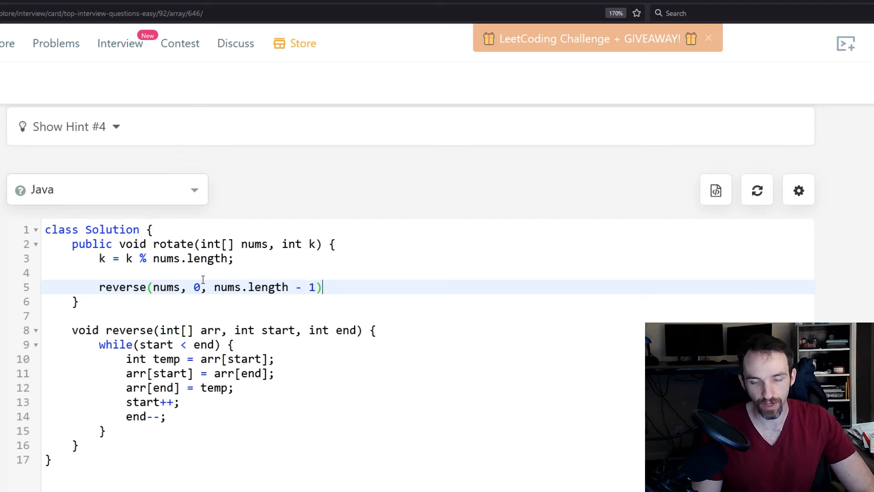
{"action": "type", "text": ";"}
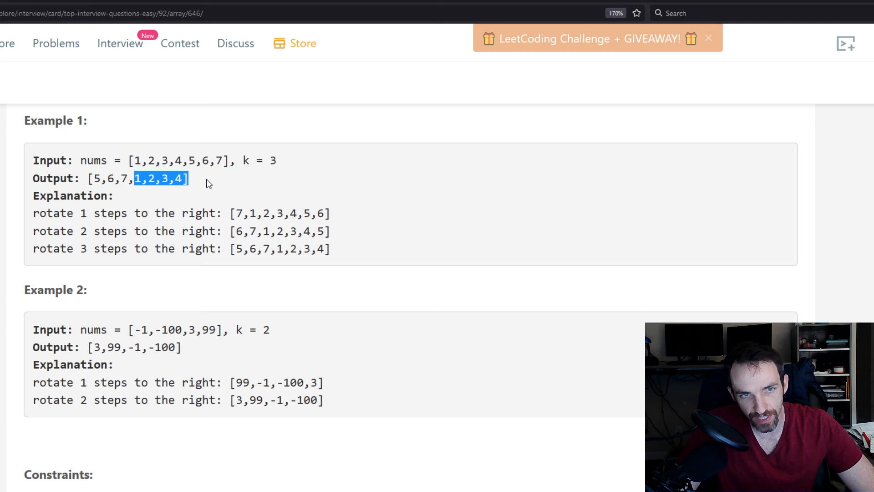
{"action": "left_click", "coordinate": [158, 178]}
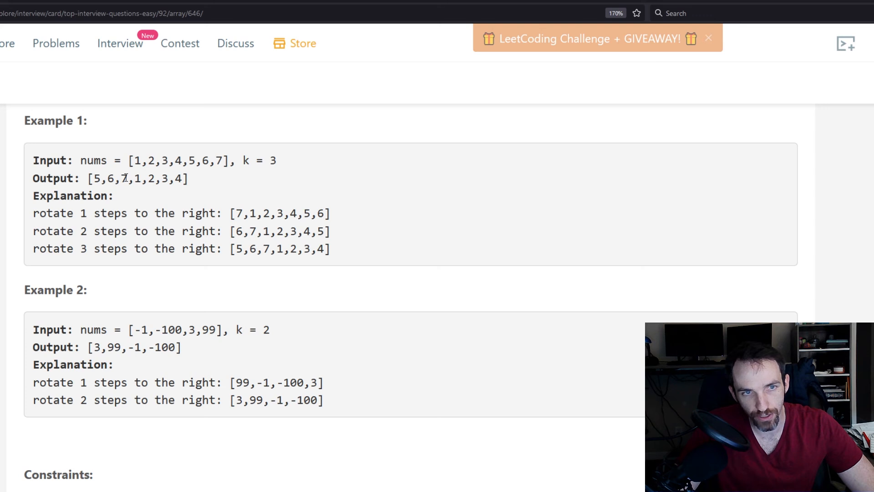
{"action": "double_click", "coordinate": [138, 178]}
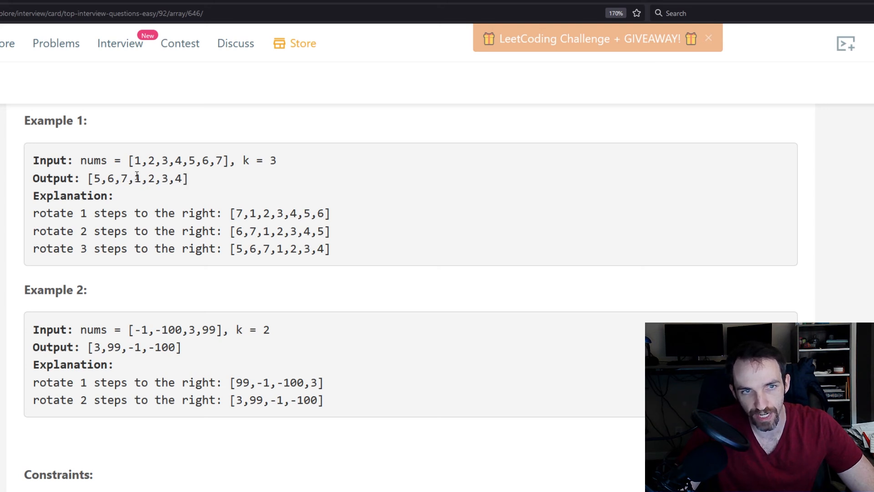
{"action": "scroll", "scroll_direction": "down", "scroll_amount": 3}
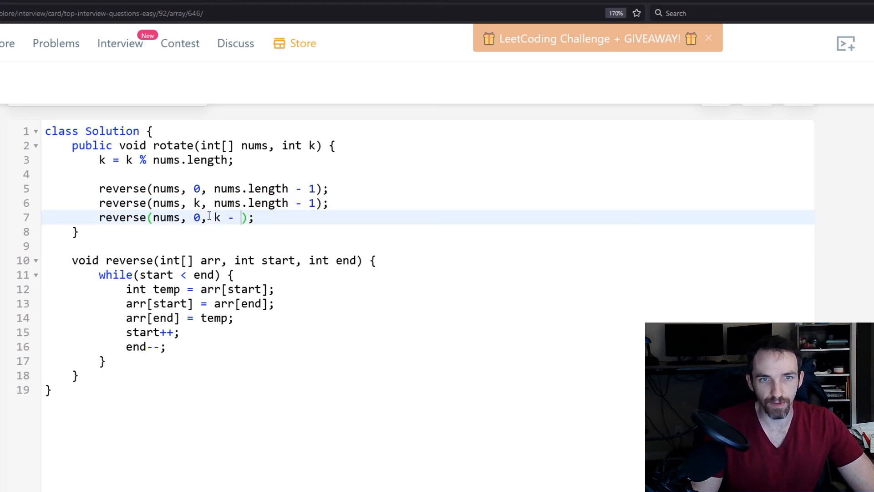
Complete the third call as reverse(nums, 0, k - 1); finishing the three reversals.
{"action": "type", "text": "1"}
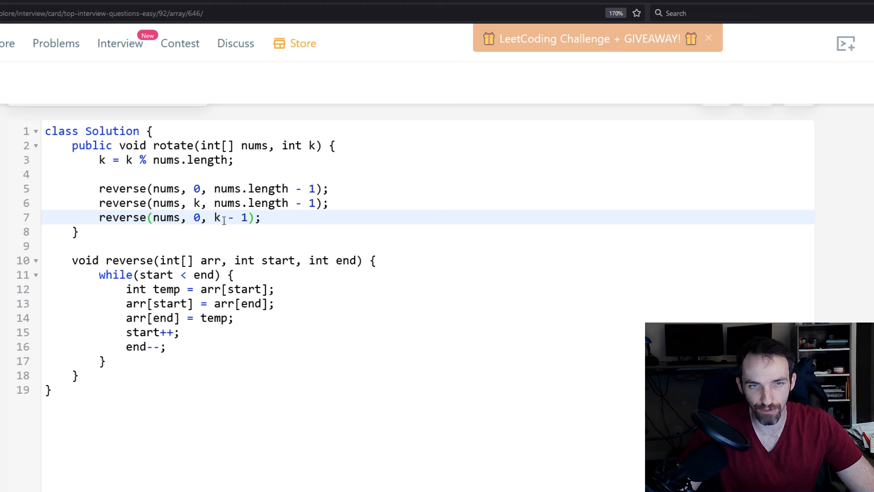